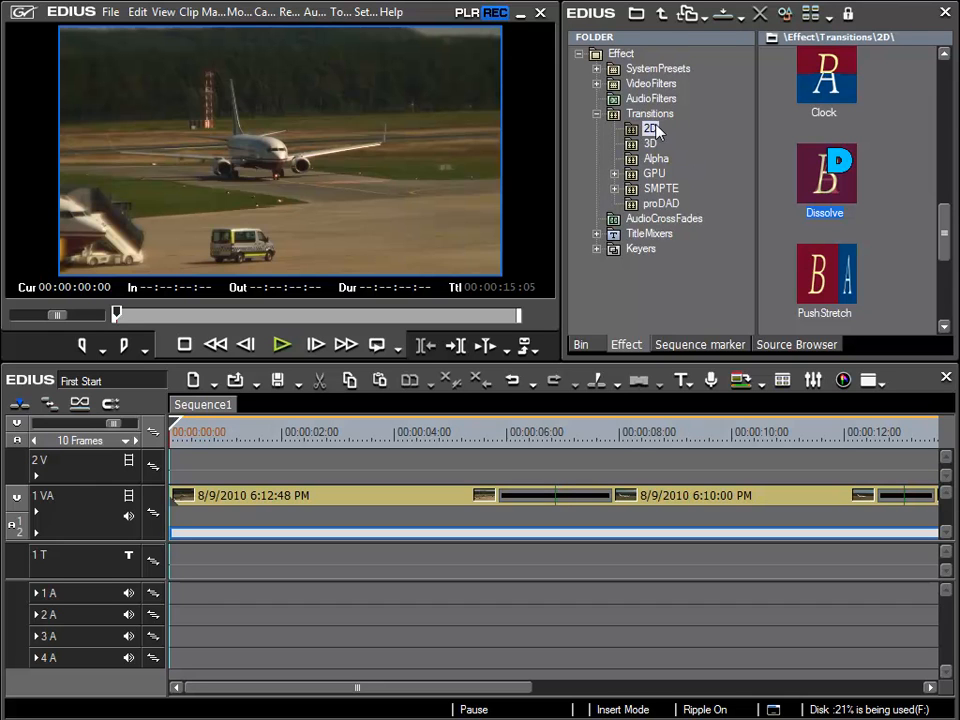
{"action": "mouse_move", "coordinate": [676, 164]}
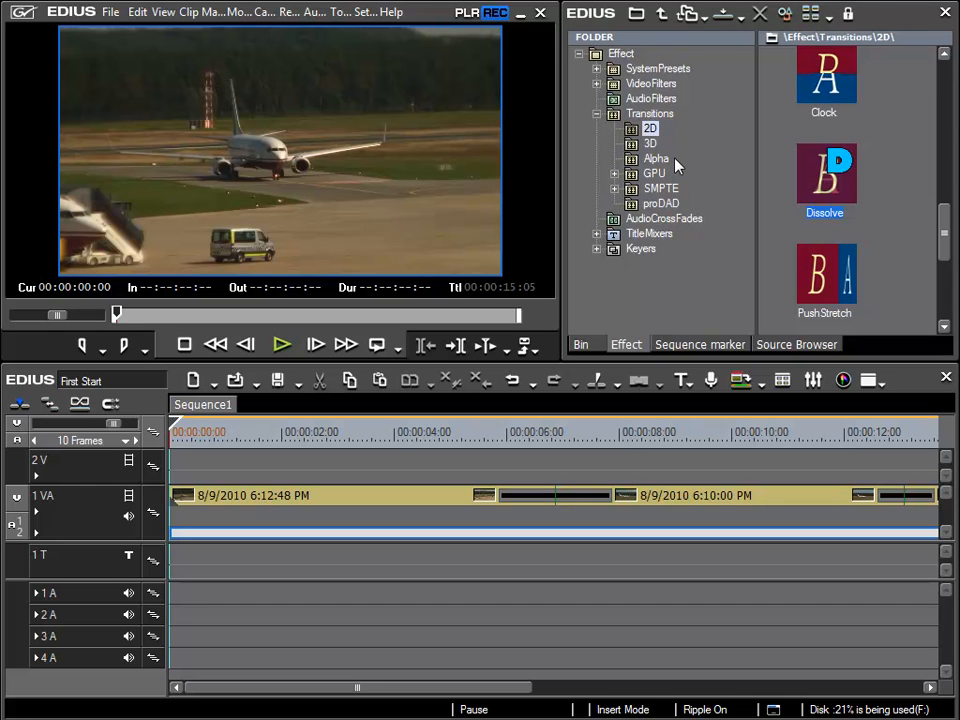
{"action": "mouse_move", "coordinate": [656, 160]}
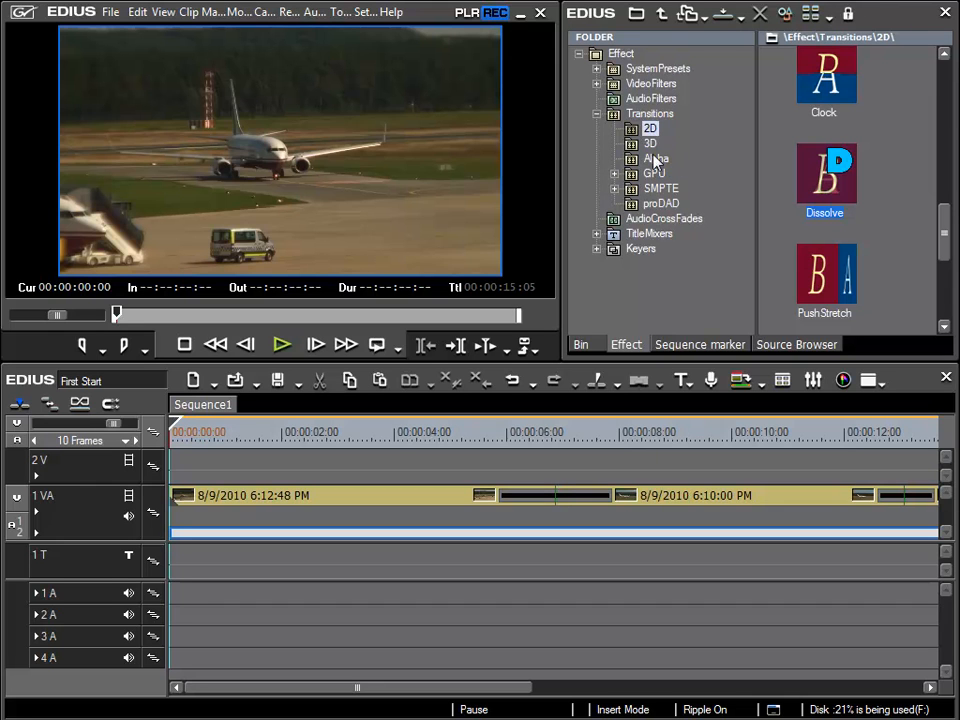
Step: Place the 3D Blinds transition on the cut between the two clips on the 1 VA track
{"action": "left_click", "coordinate": [650, 144]}
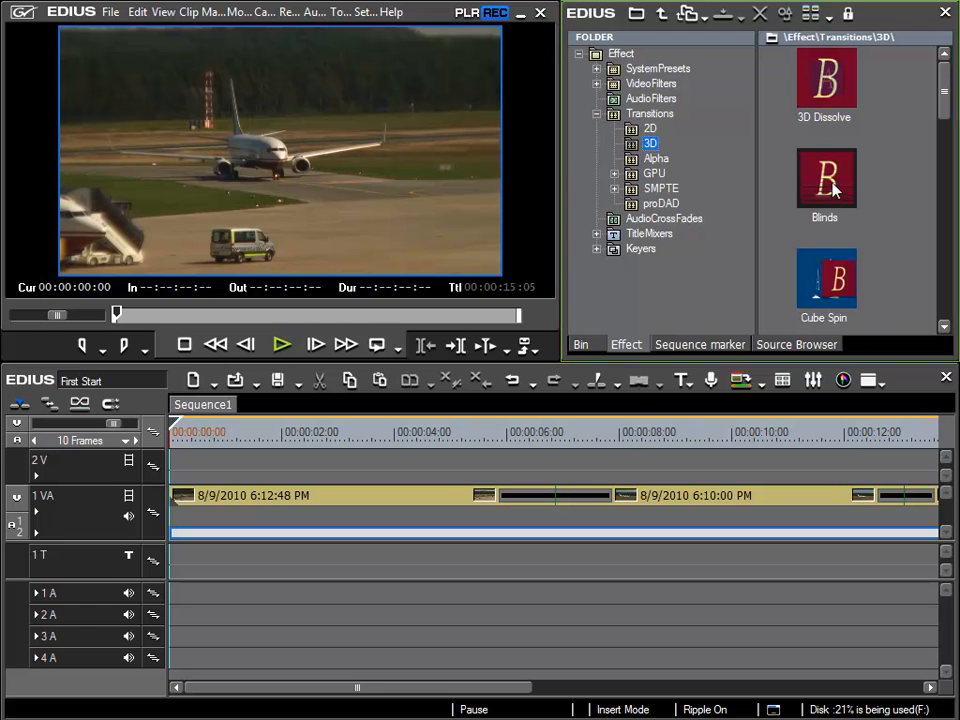
{"action": "left_click", "coordinate": [824, 180]}
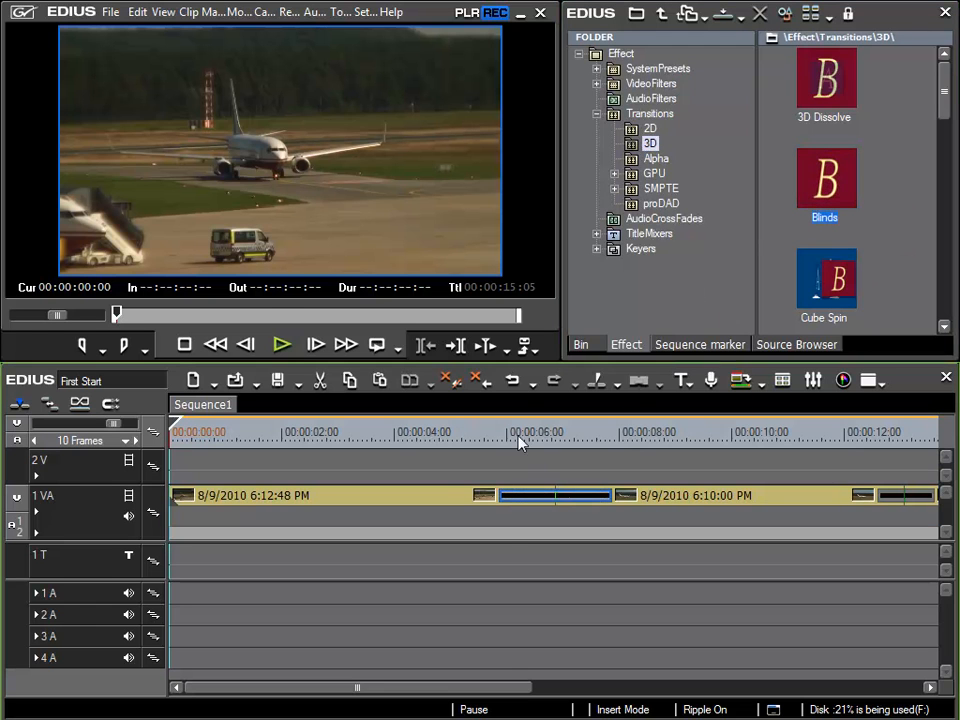
Step: Preview the bordered Blinds slats mid-transition, then reach Settings > Project Settings
{"action": "left_click", "coordinate": [518, 432]}
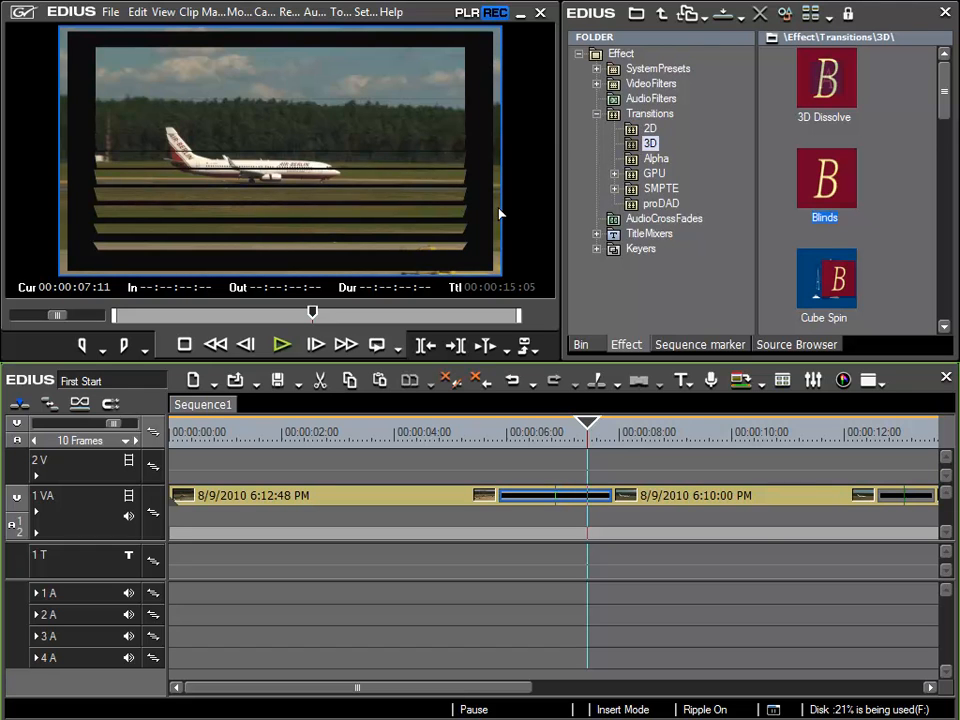
{"action": "mouse_move", "coordinate": [584, 432]}
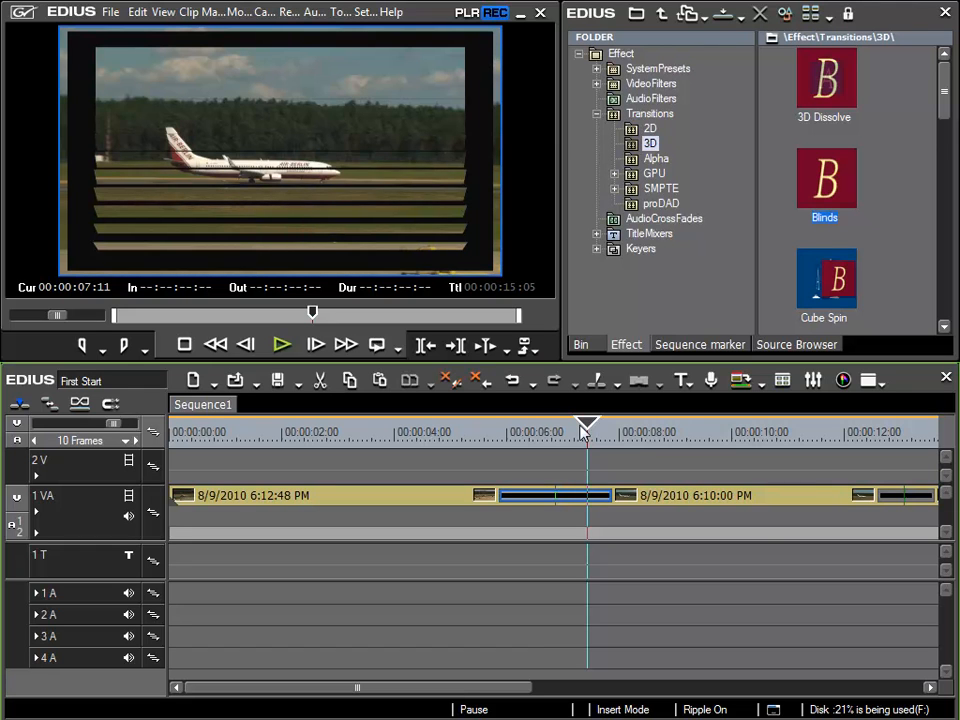
{"action": "mouse_move", "coordinate": [588, 440]}
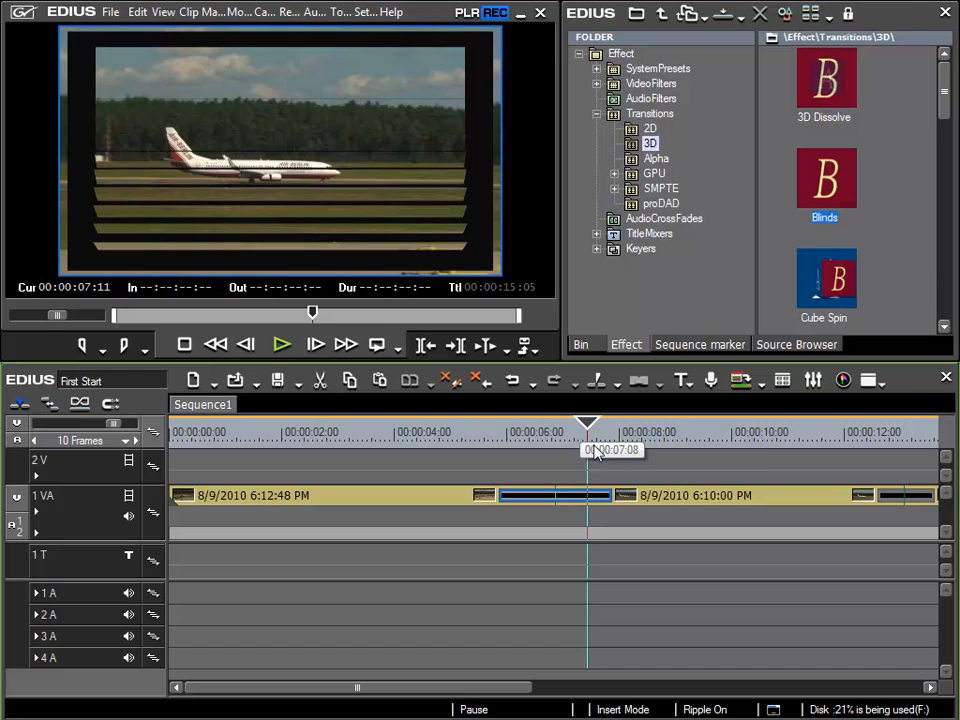
{"action": "mouse_move", "coordinate": [536, 288]}
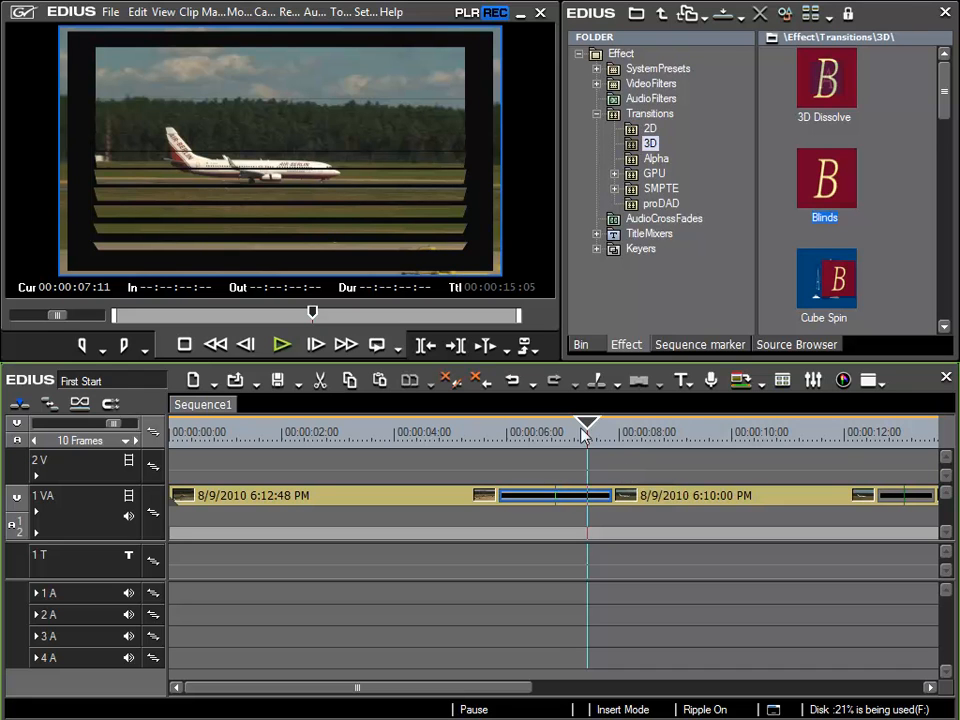
{"action": "mouse_move", "coordinate": [472, 182]}
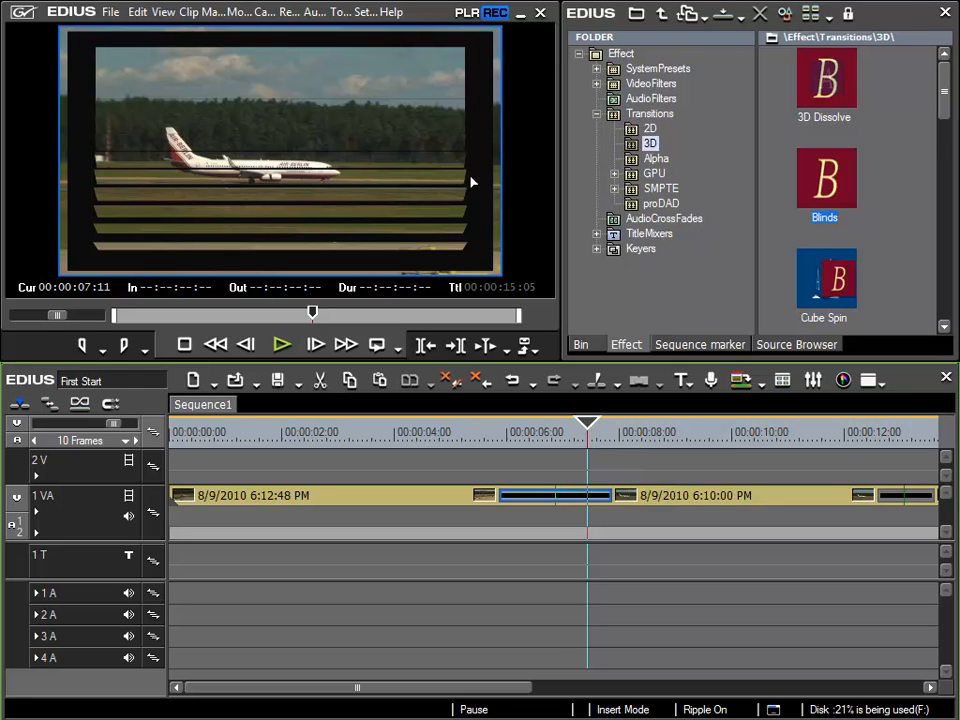
{"action": "mouse_move", "coordinate": [620, 434]}
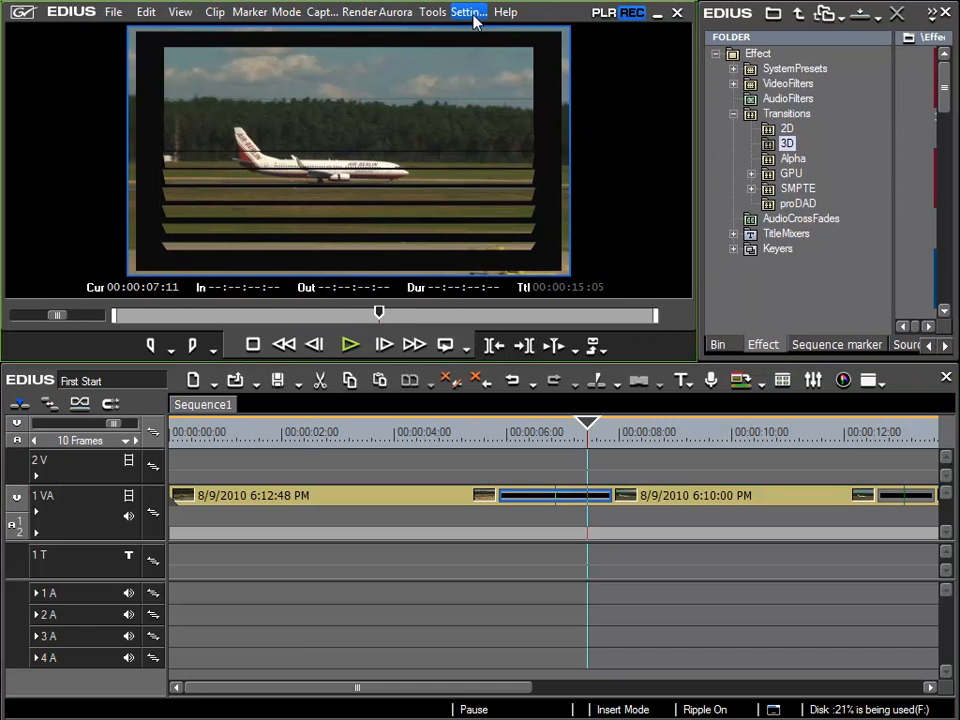
{"action": "left_click", "coordinate": [468, 12]}
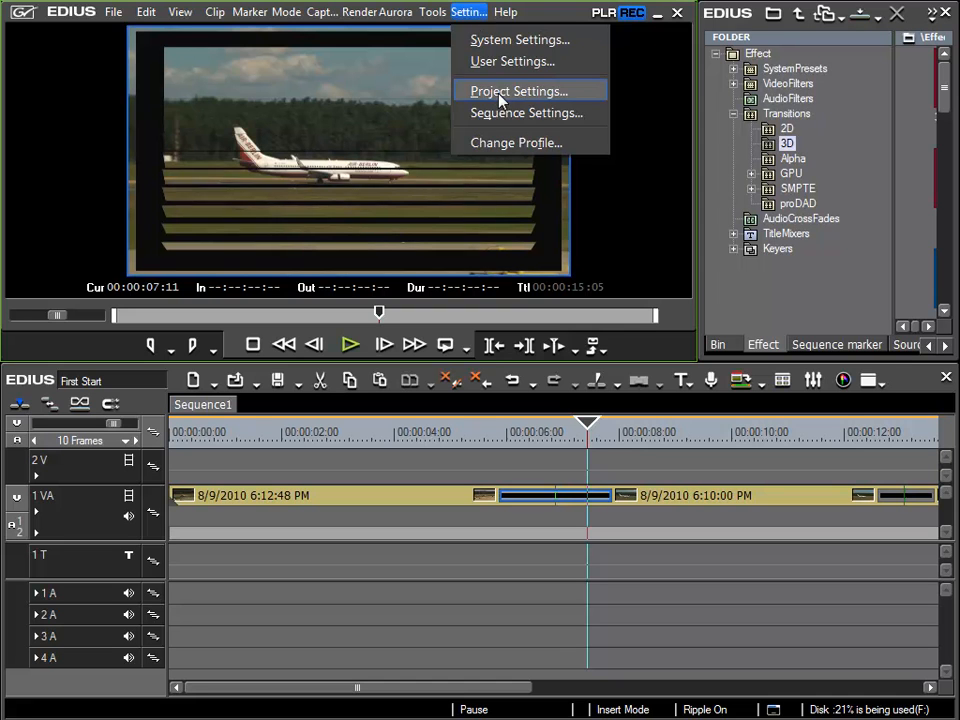
{"action": "left_click", "coordinate": [518, 92]}
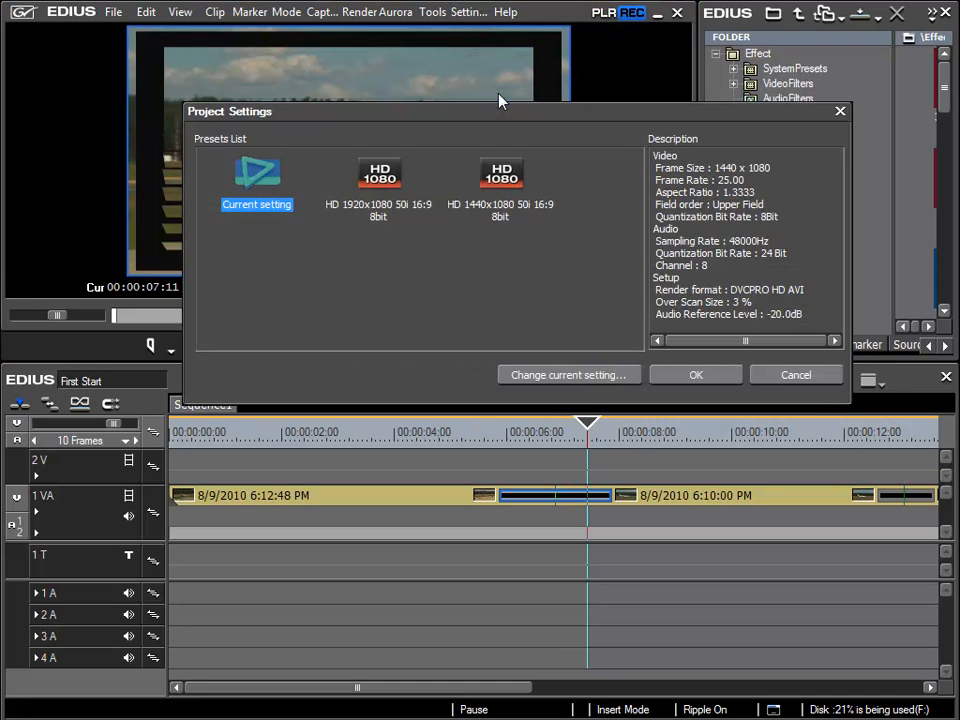
{"action": "mouse_move", "coordinate": [568, 374]}
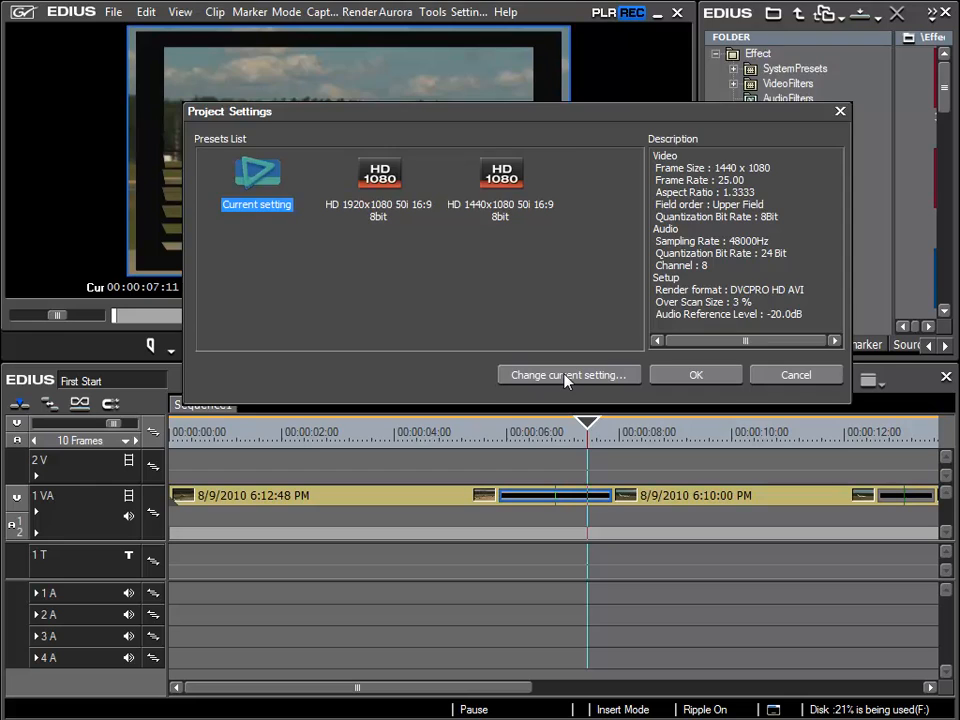
Step: Change the current project setting to Over scan size 0 % and confirm with OK
{"action": "left_click", "coordinate": [568, 374]}
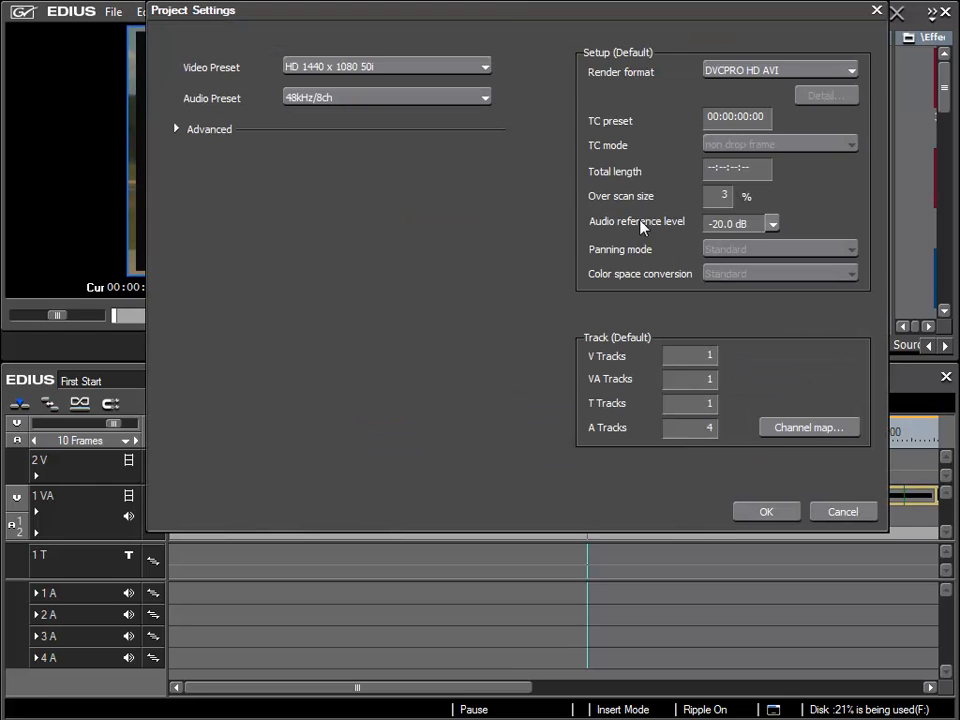
{"action": "mouse_move", "coordinate": [612, 206]}
{"action": "type", "text": "0"}
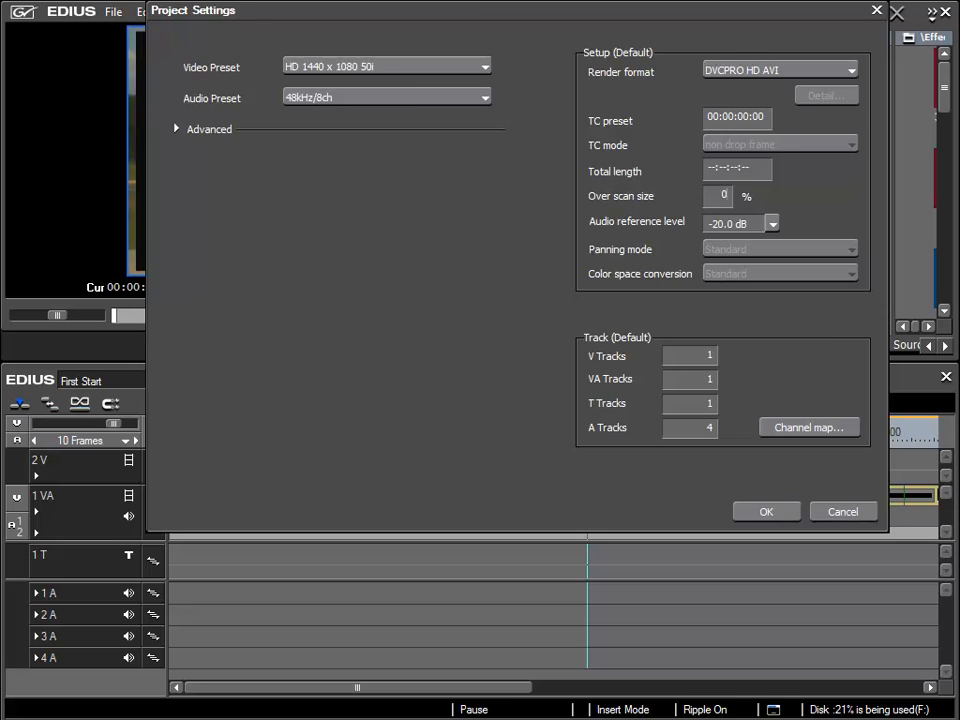
{"action": "left_click", "coordinate": [766, 512]}
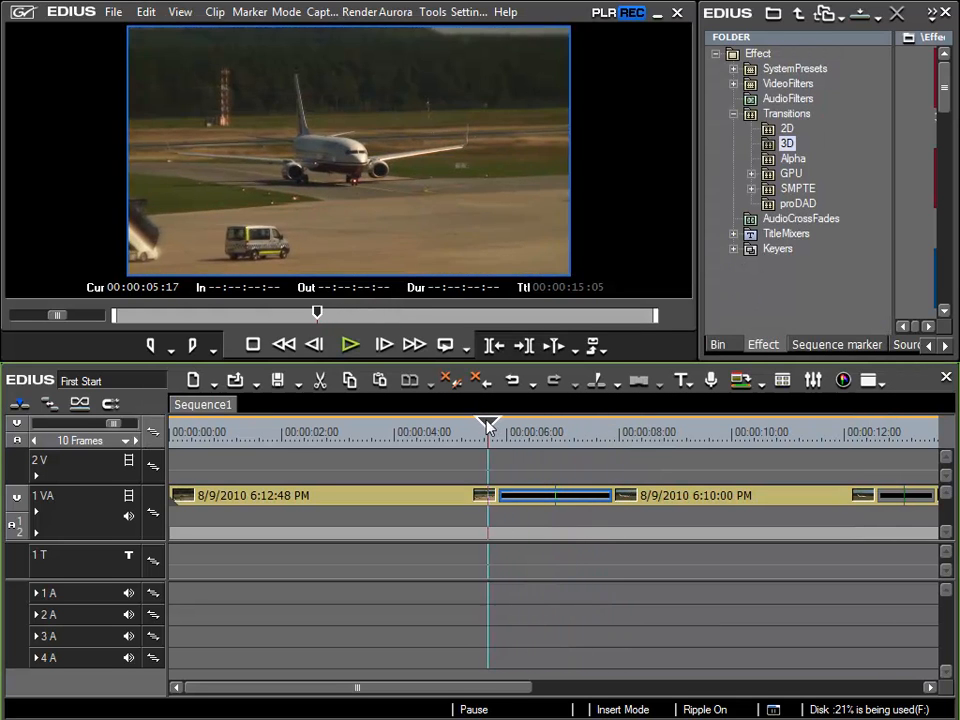
Step: Scrub into the Blinds transition and see the airplane clip fill the frame with no black border
{"action": "left_click", "coordinate": [622, 422]}
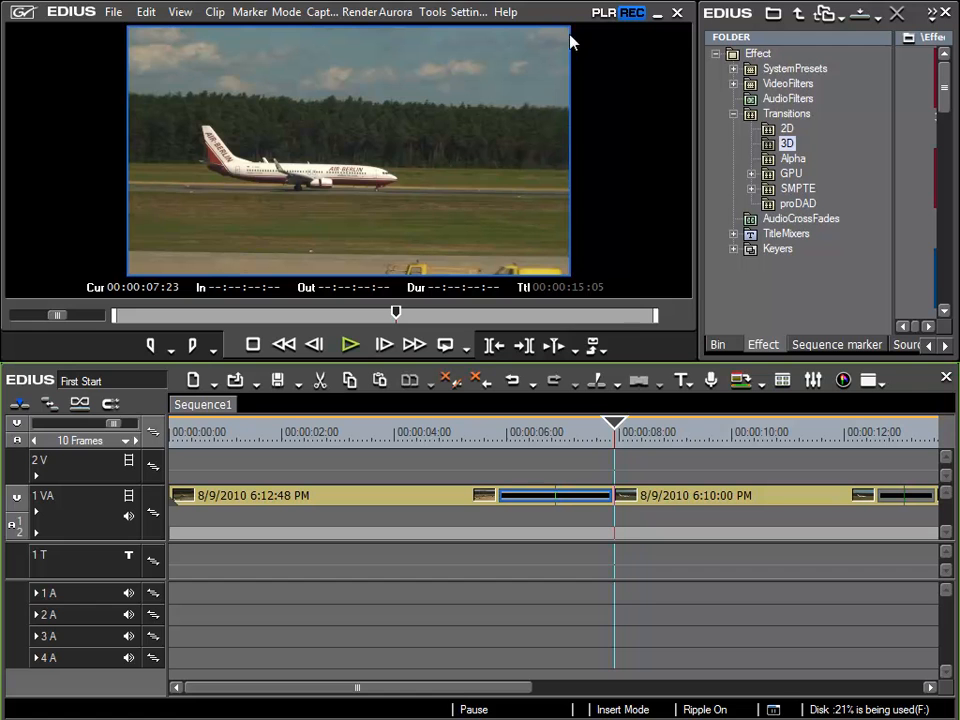
{"action": "mouse_move", "coordinate": [644, 482]}
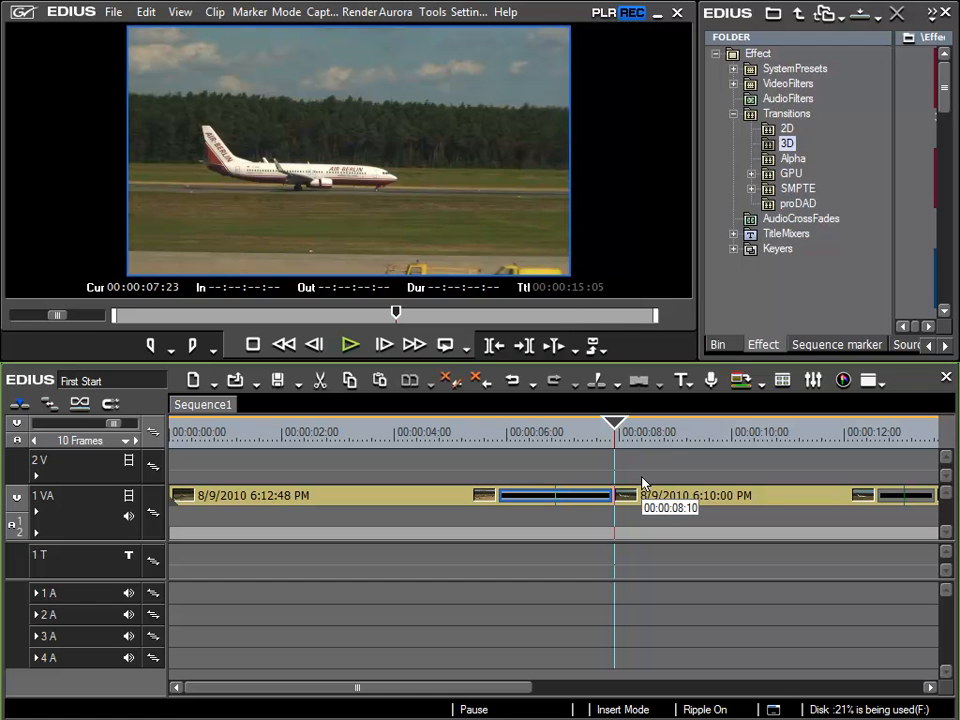